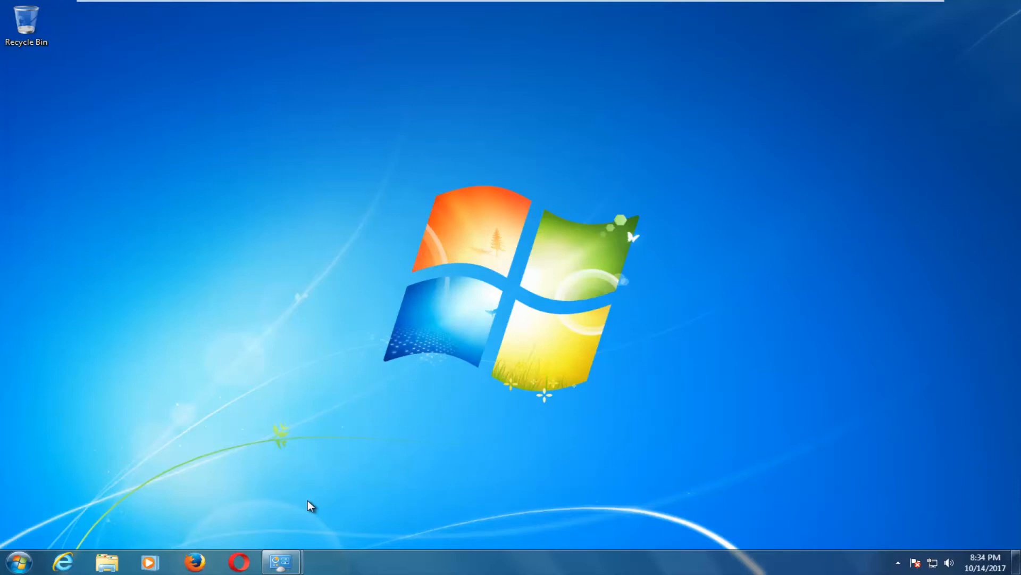
{"action": "mouse_move", "coordinate": [24, 561]}
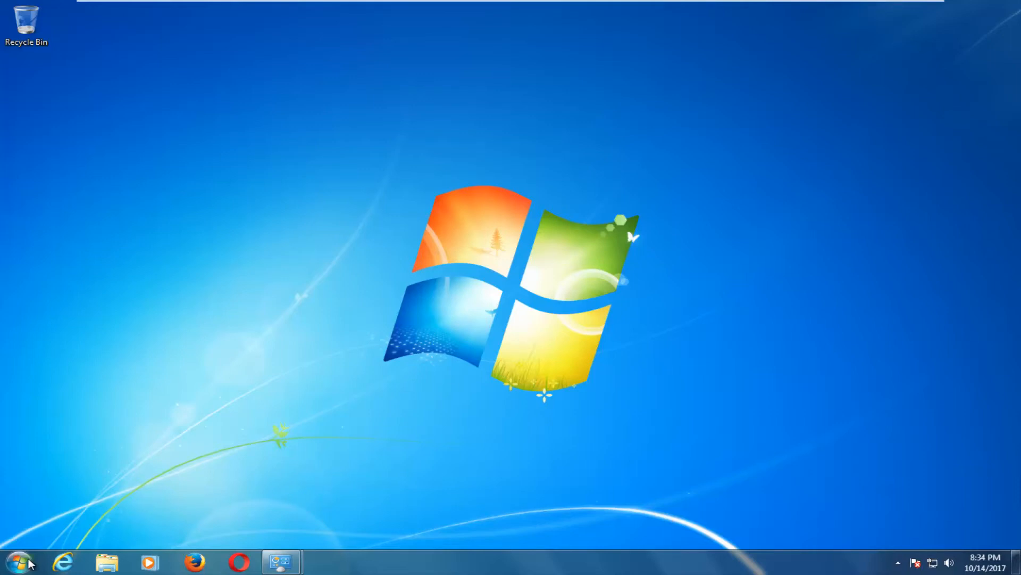
- Search the Start Menu for 'troubl' to find the Troubleshooting control panel
{"action": "type", "text": "troubleshooting"}
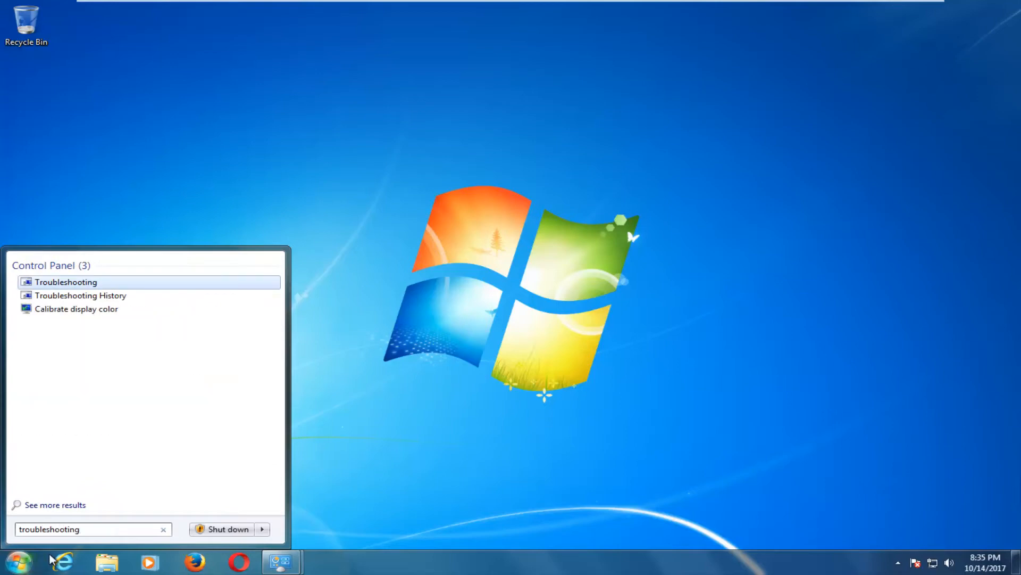
{"action": "mouse_move", "coordinate": [90, 296]}
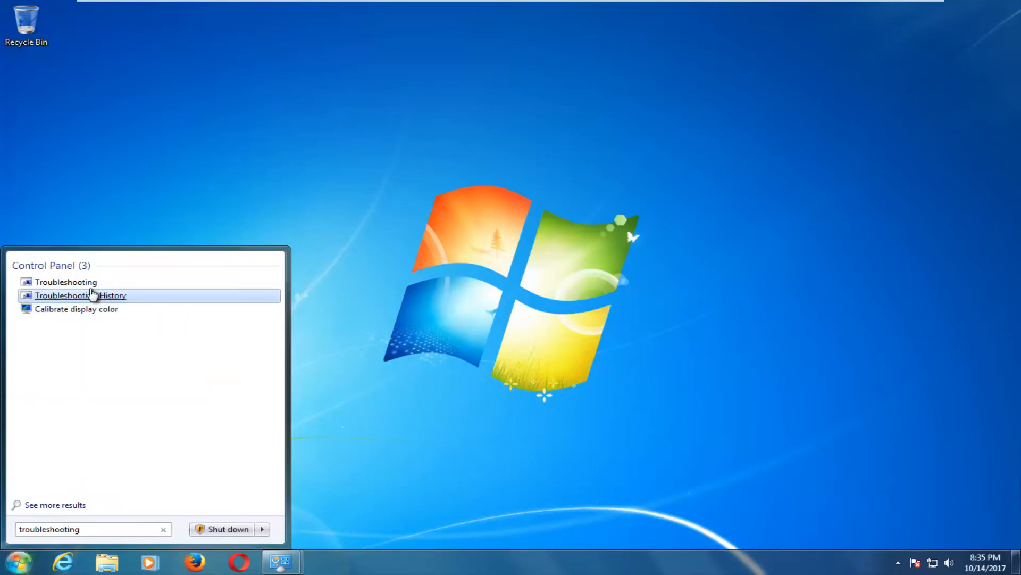
{"action": "mouse_move", "coordinate": [51, 286]}
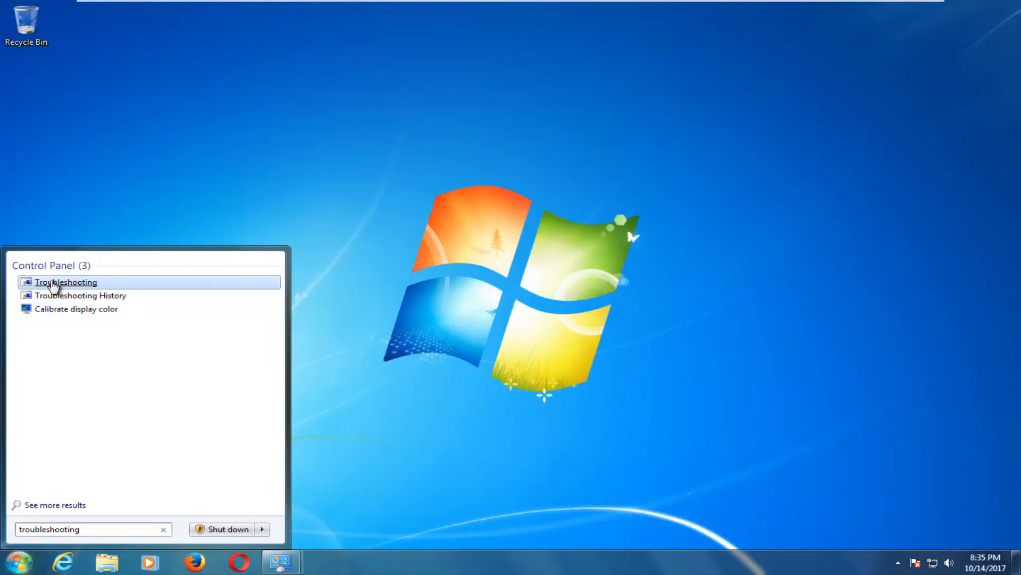
{"action": "mouse_move", "coordinate": [54, 286]}
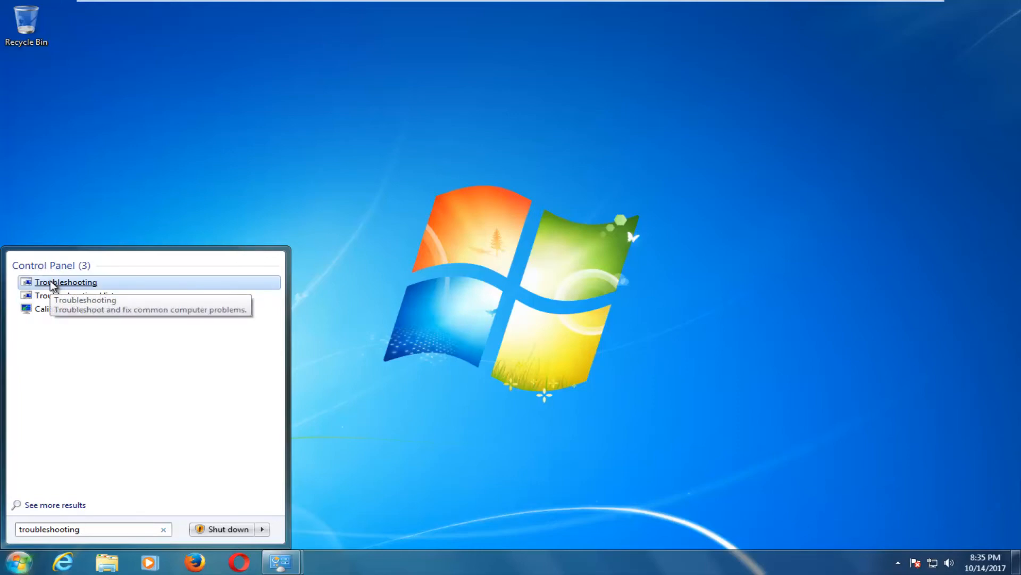
- Launch Troubleshooting and list all available troubleshooters, Aero through Windows Update
{"action": "left_click", "coordinate": [66, 282]}
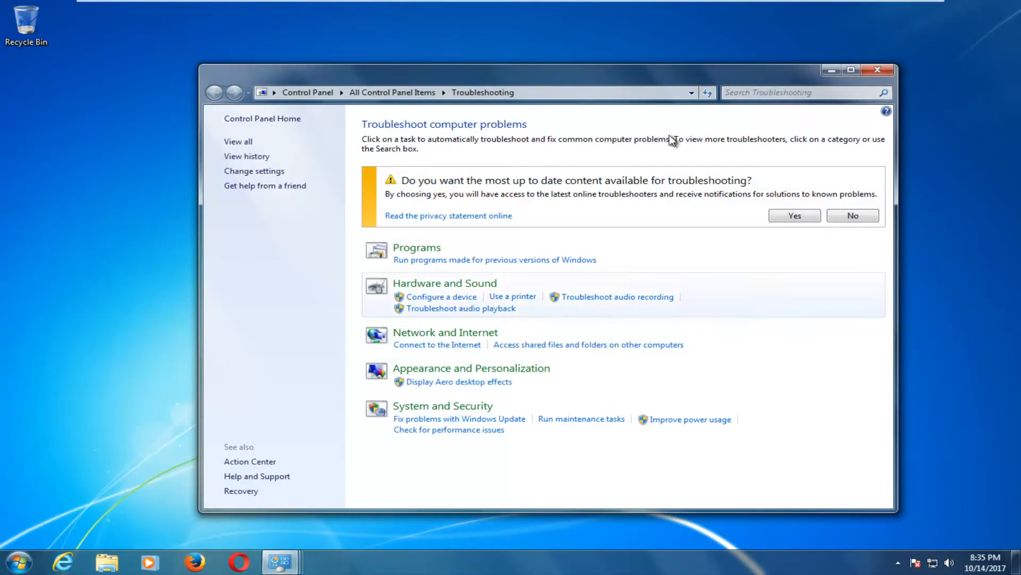
{"action": "mouse_move", "coordinate": [240, 152]}
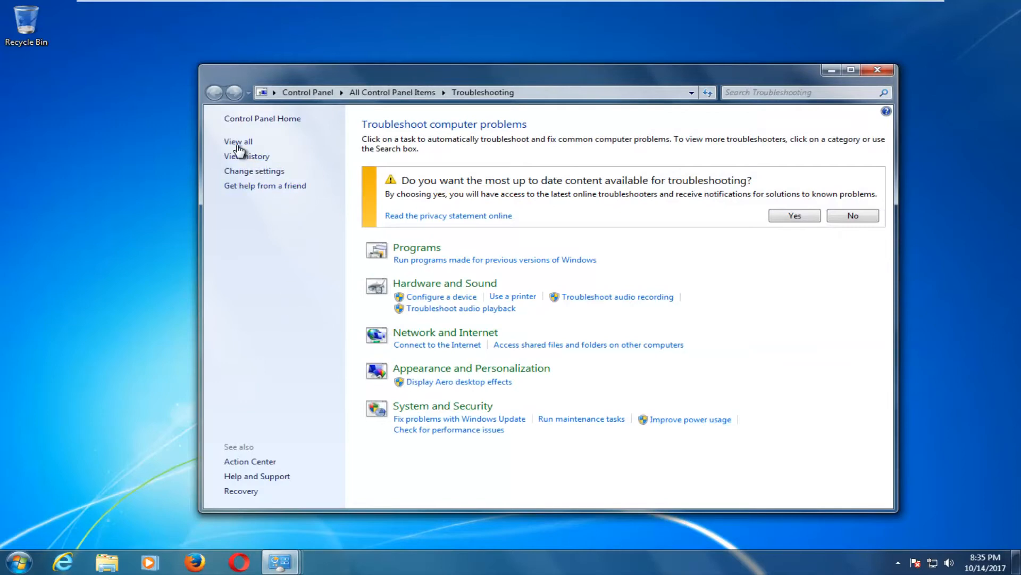
{"action": "left_click", "coordinate": [237, 141]}
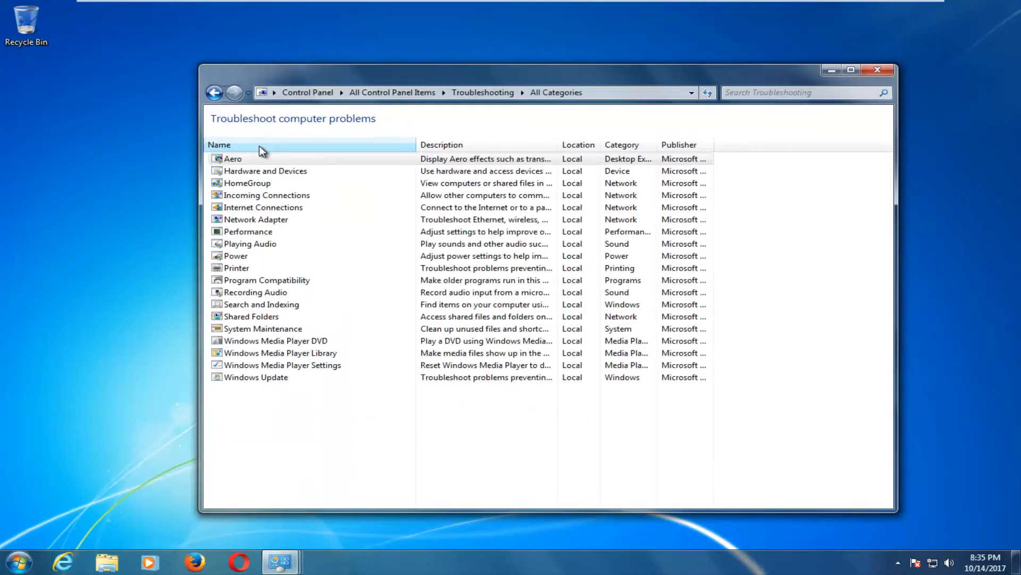
{"action": "mouse_move", "coordinate": [247, 379]}
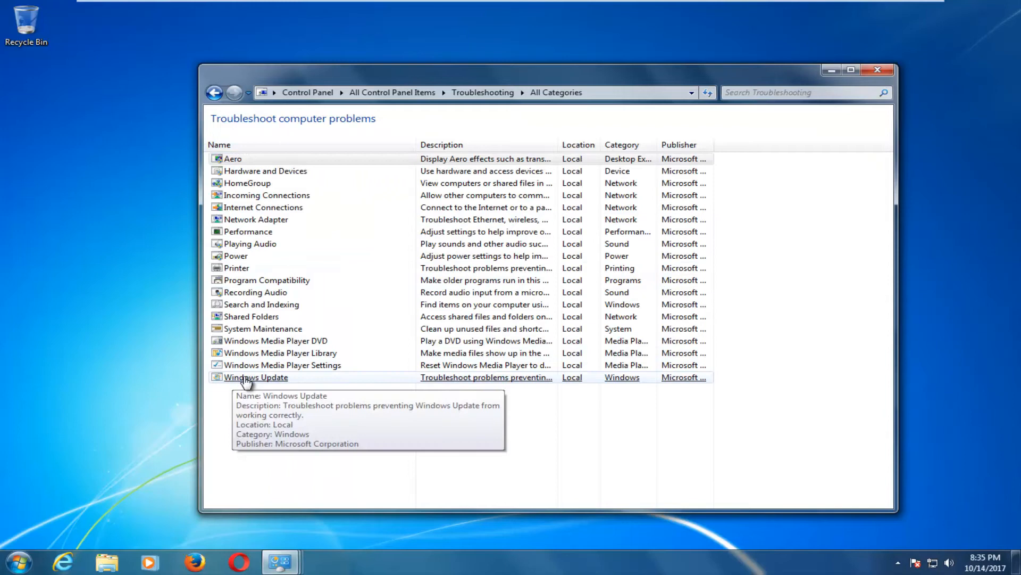
- Run the Windows Update troubleshooter from Advanced with Apply repairs automatically kept on
{"action": "double_click", "coordinate": [255, 377]}
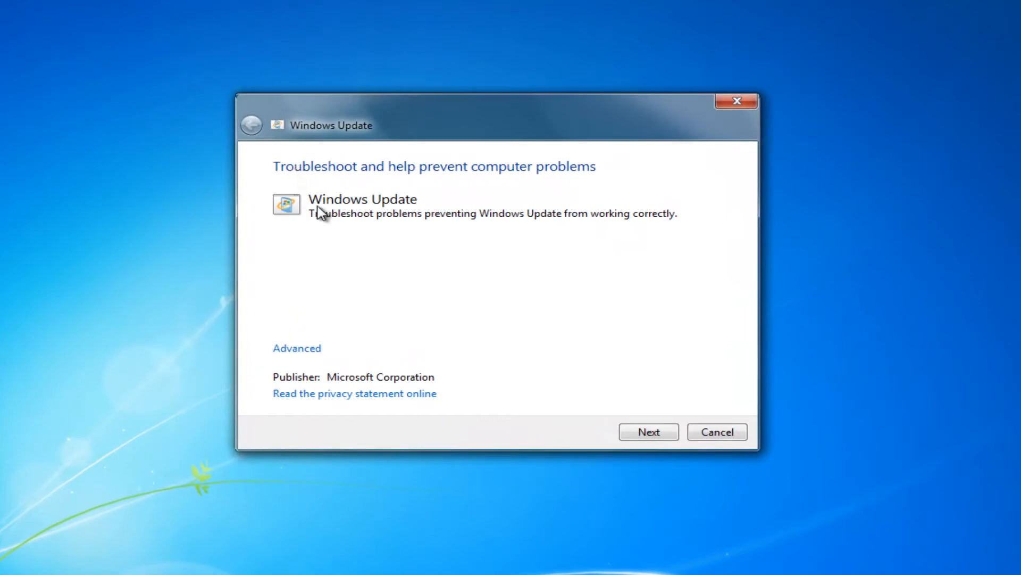
{"action": "mouse_move", "coordinate": [449, 180]}
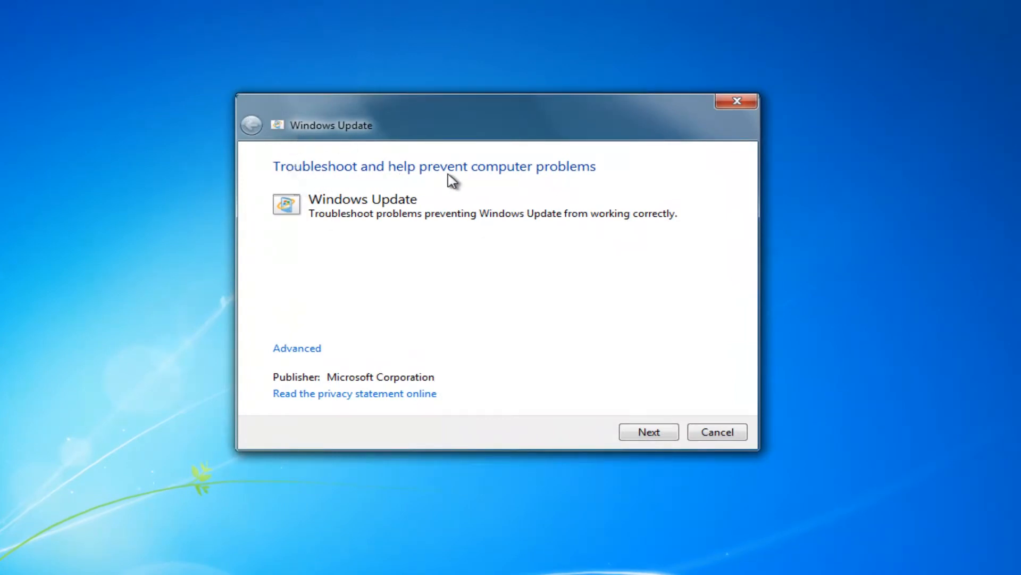
{"action": "mouse_move", "coordinate": [419, 220]}
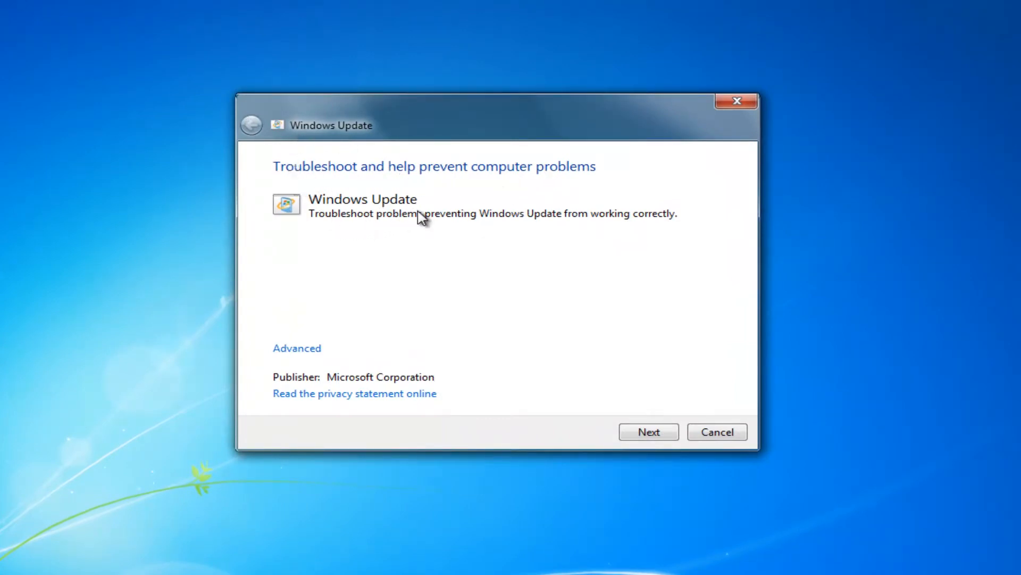
{"action": "mouse_move", "coordinate": [632, 224]}
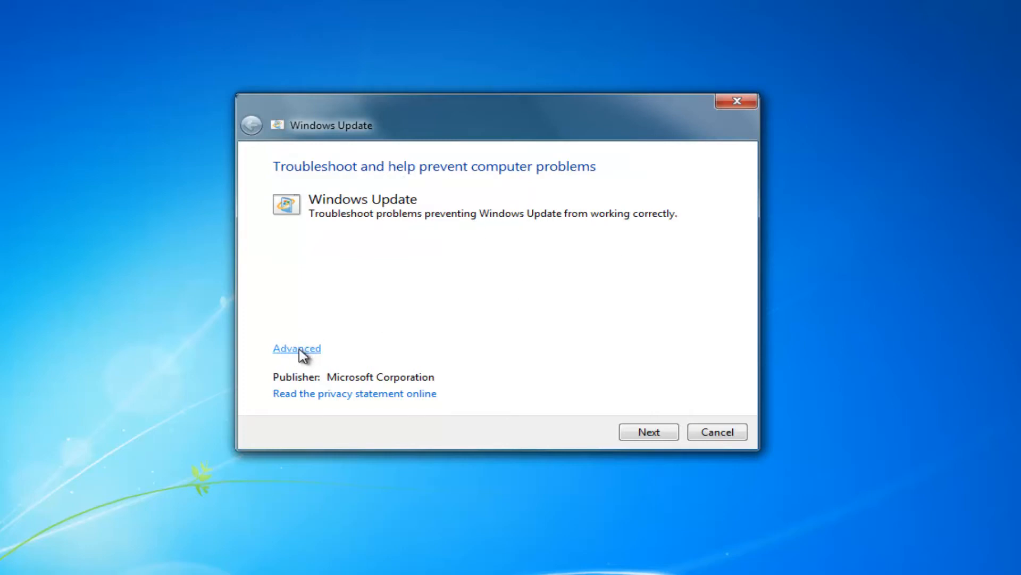
{"action": "left_click", "coordinate": [296, 348]}
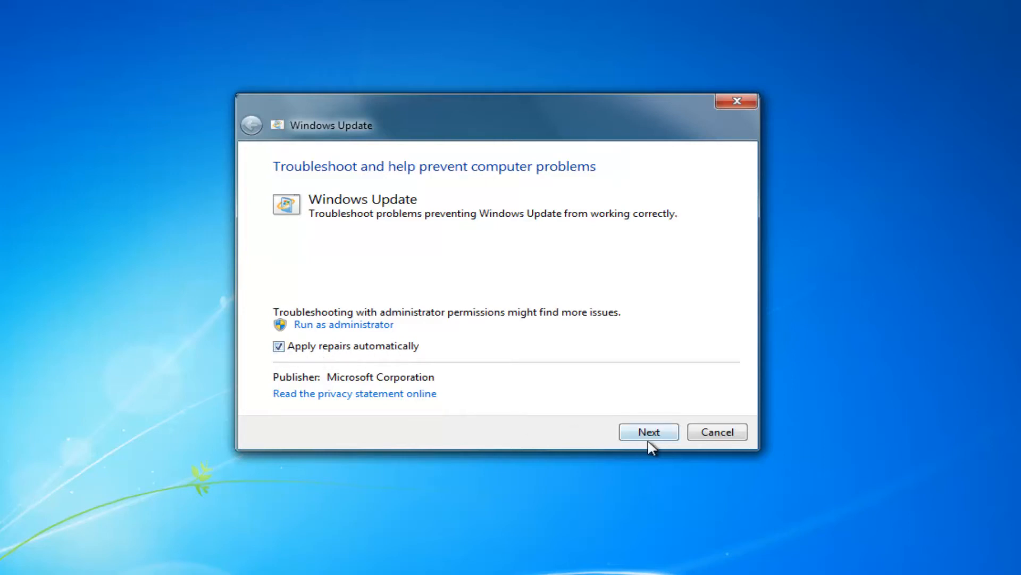
{"action": "left_click", "coordinate": [649, 432]}
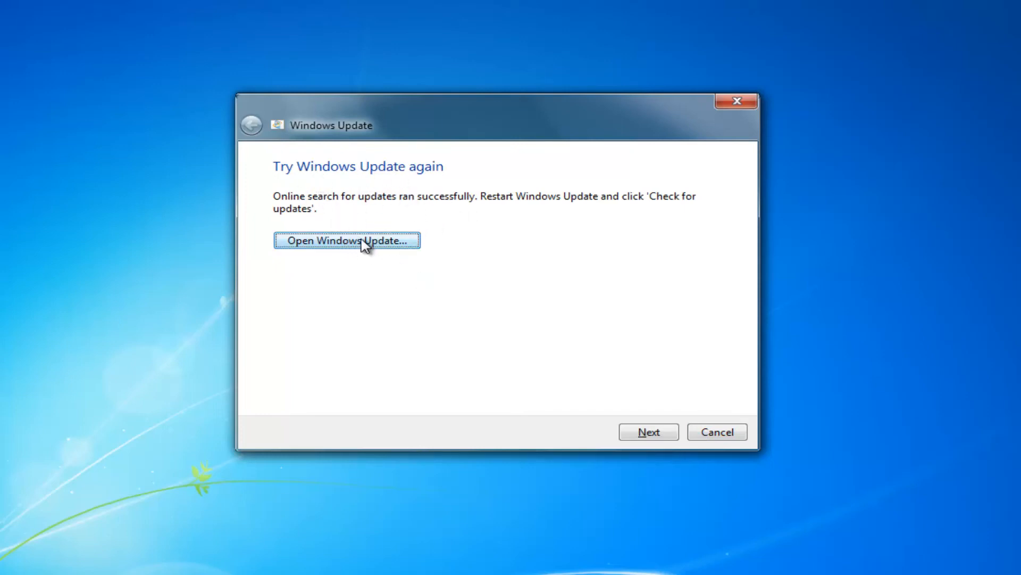
{"action": "mouse_move", "coordinate": [299, 191]}
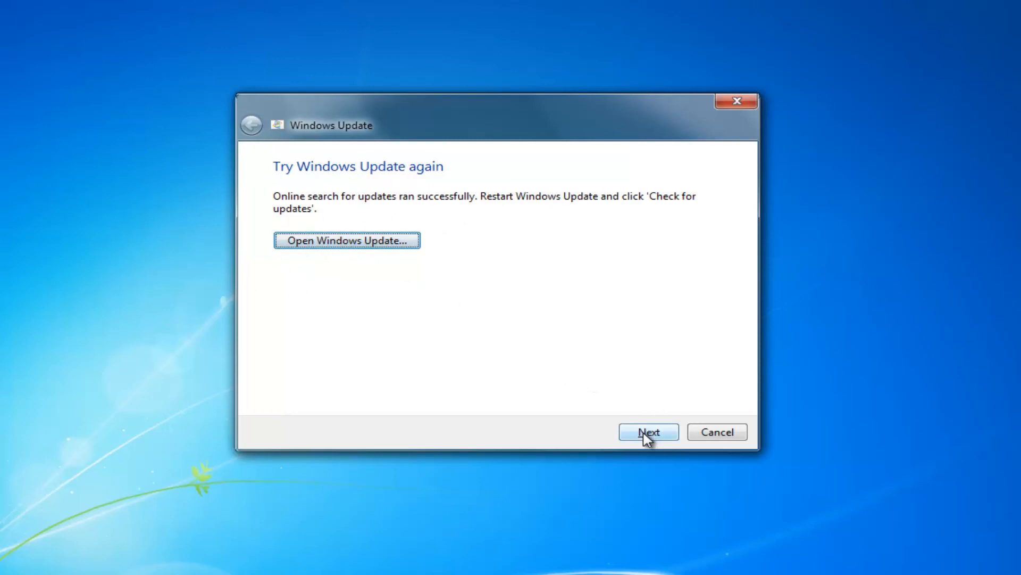
- Continue past the Try Windows Update again page to the final result
{"action": "left_click", "coordinate": [649, 432]}
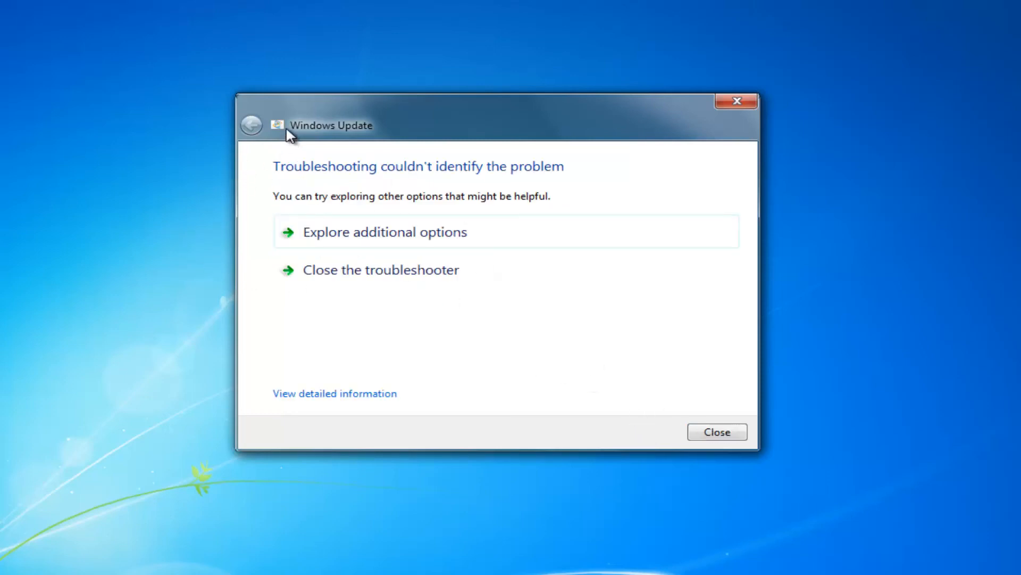
{"action": "mouse_move", "coordinate": [571, 264]}
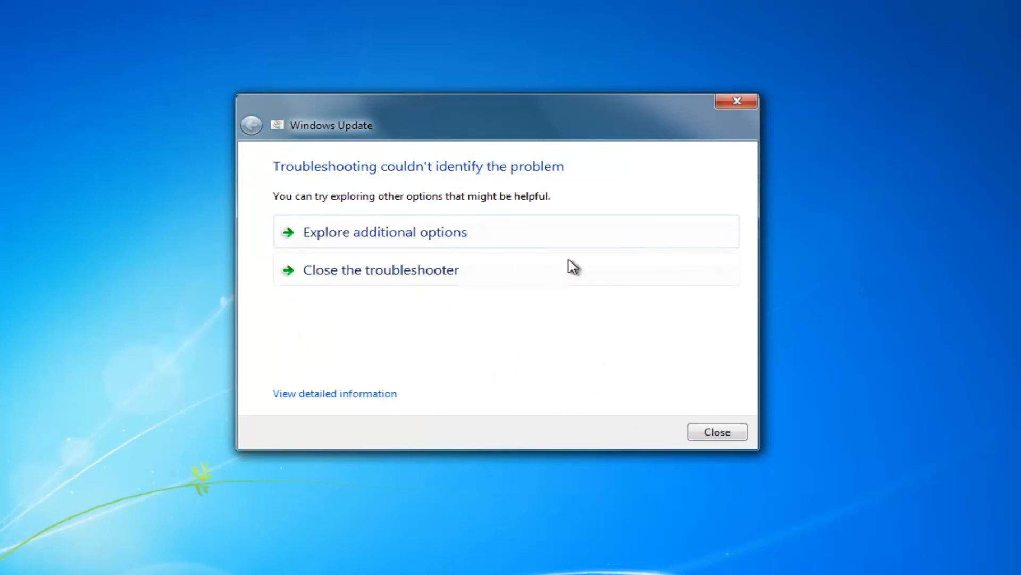
{"action": "mouse_move", "coordinate": [443, 228]}
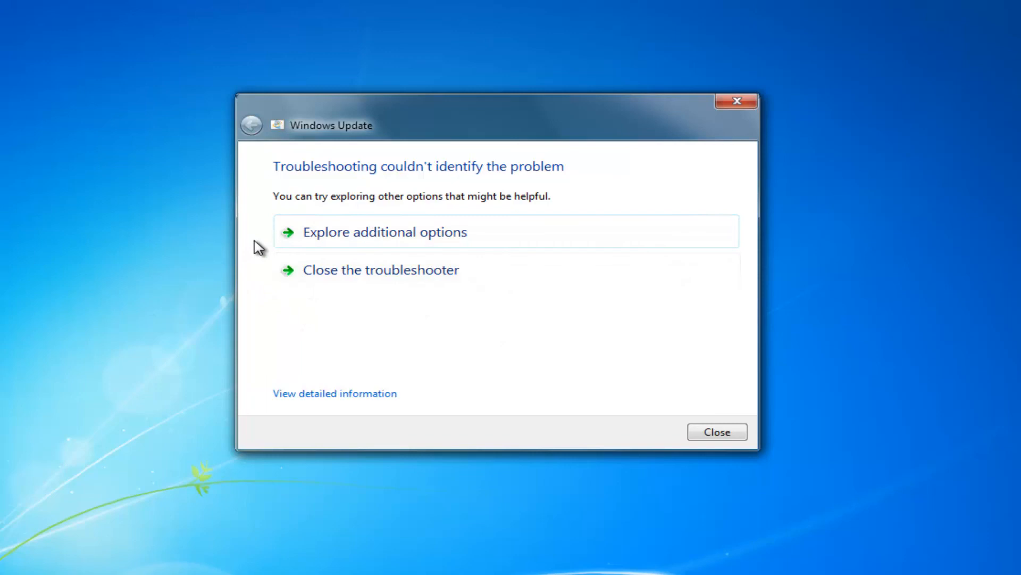
{"action": "mouse_move", "coordinate": [370, 367]}
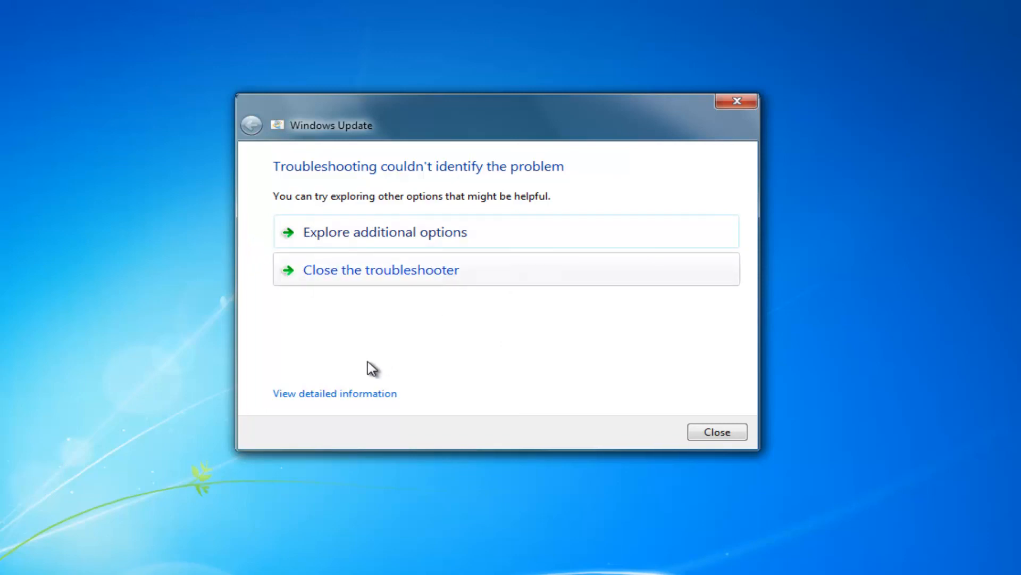
- Bring up the detailed troubleshooting report behind the result
{"action": "left_click", "coordinate": [381, 270]}
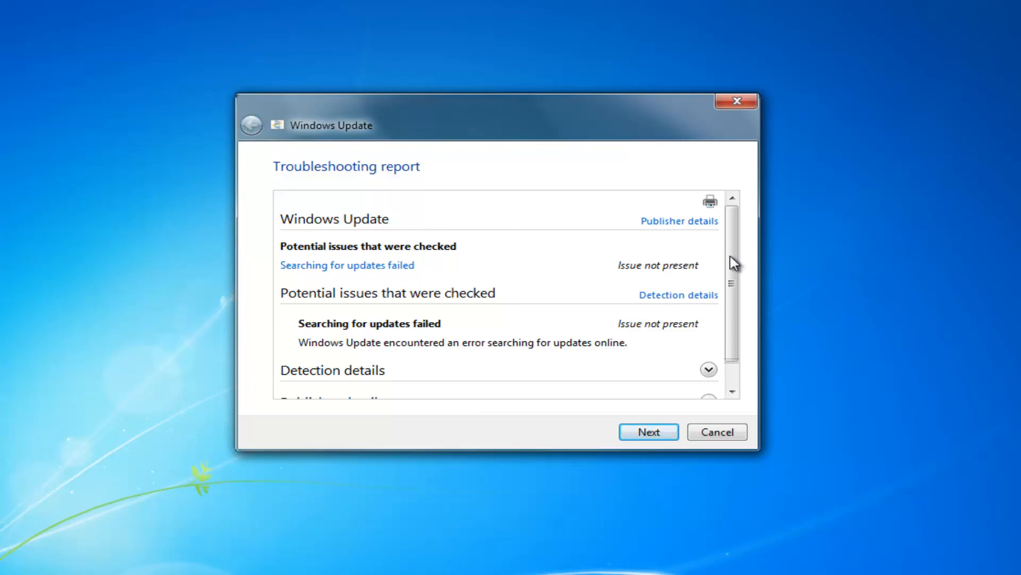
- Expand the Detection details section of the troubleshooting report
{"action": "left_click", "coordinate": [708, 369]}
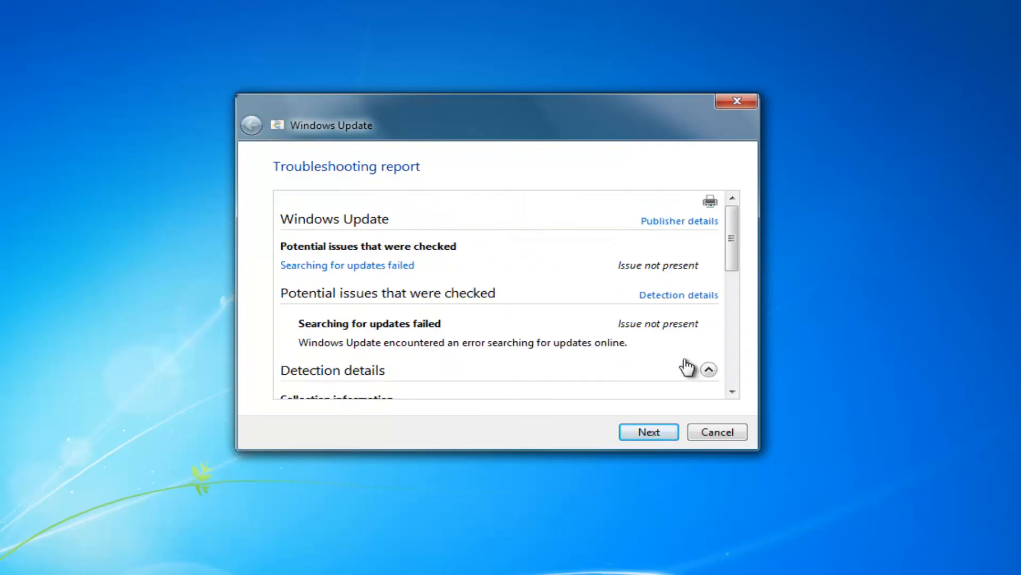
{"action": "mouse_move", "coordinate": [370, 271]}
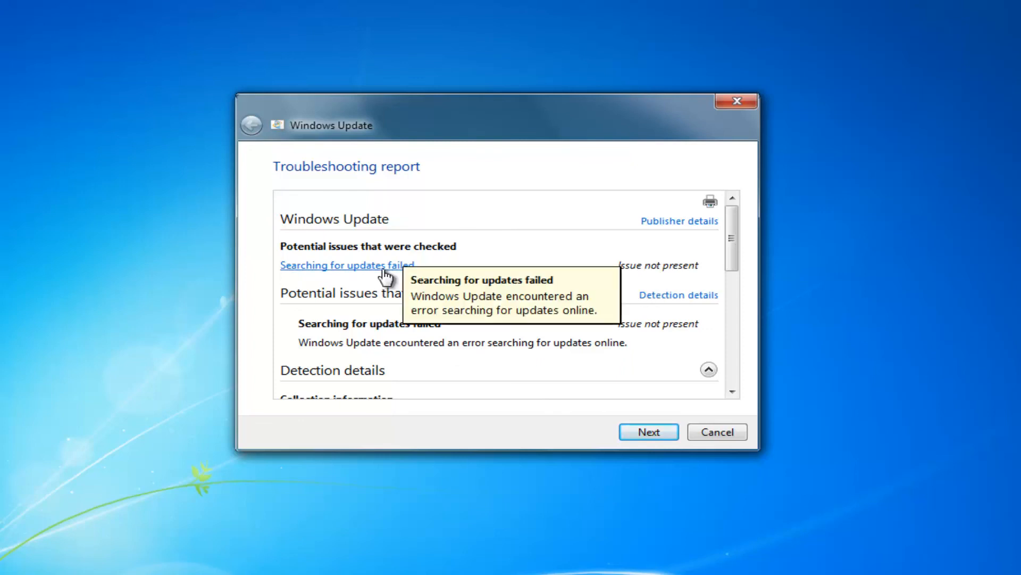